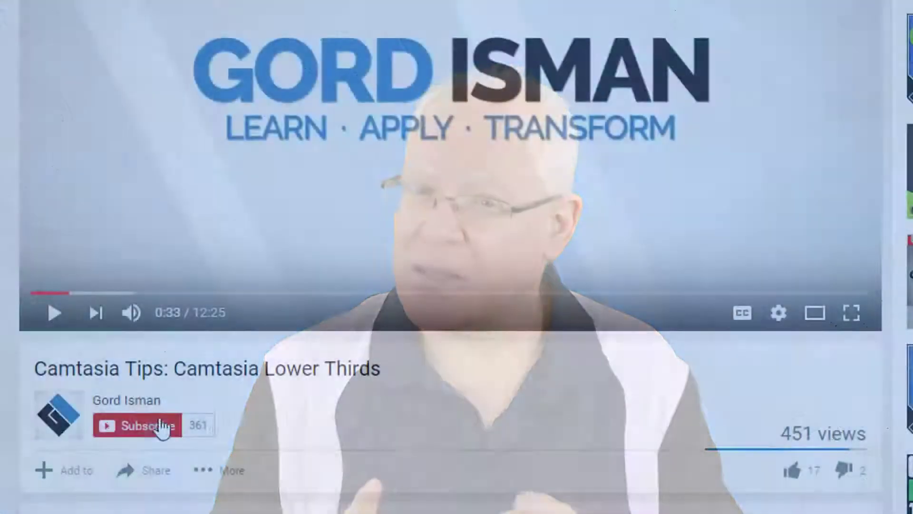
Subscribe to the Camtasia Lower Thirds channel and dismiss the notifications prompt
click(137, 425)
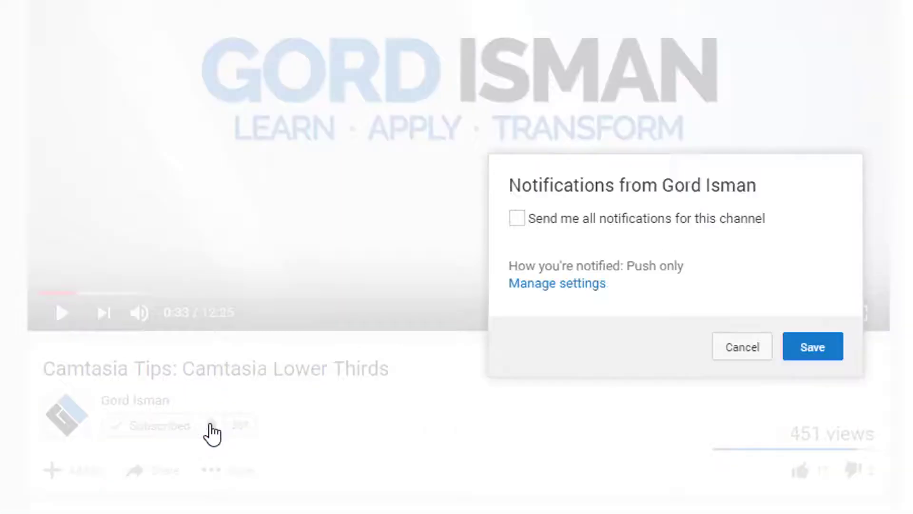
click(516, 218)
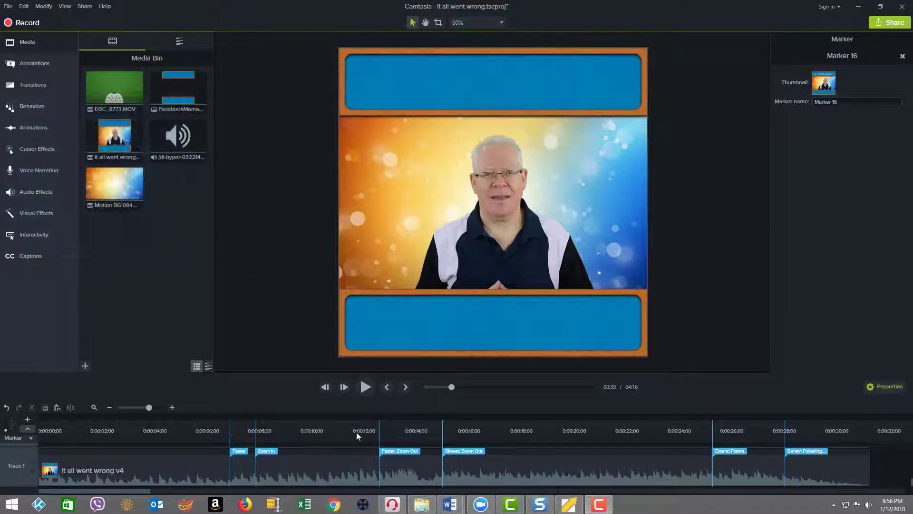
mouse_move(775, 427)
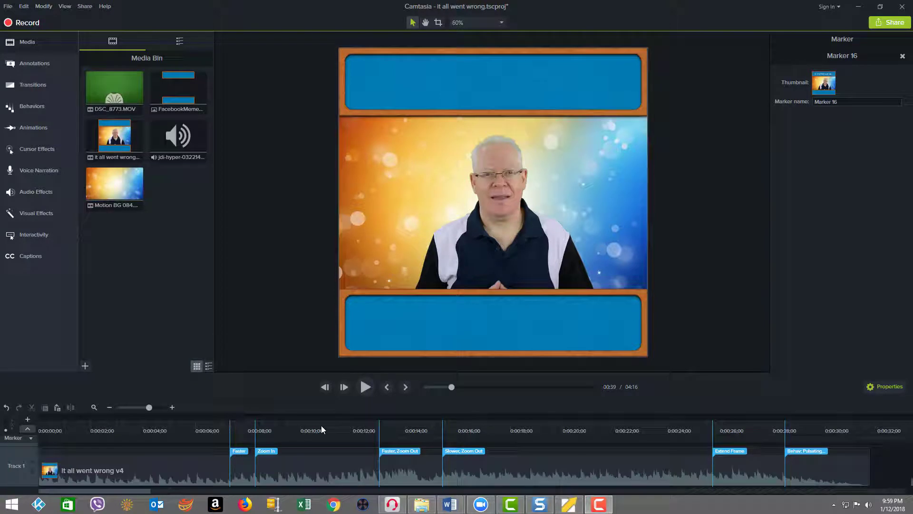
mouse_move(366, 386)
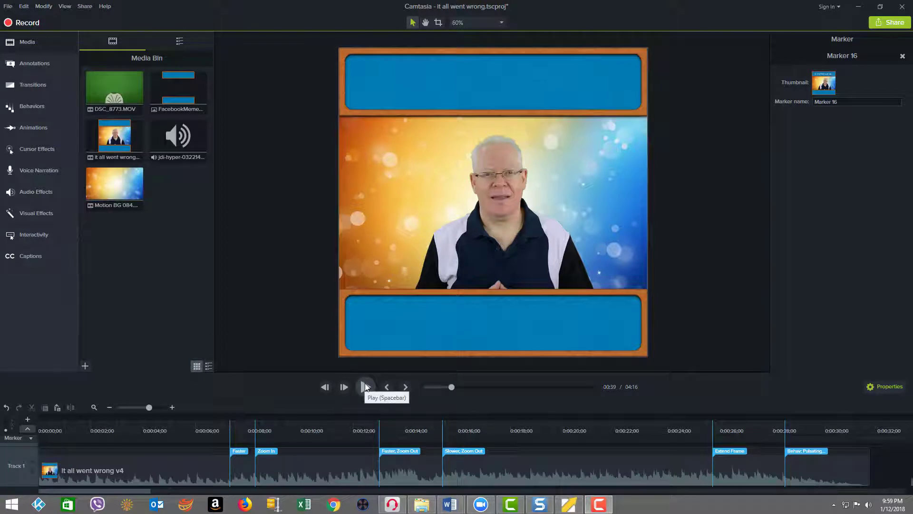
click(366, 387)
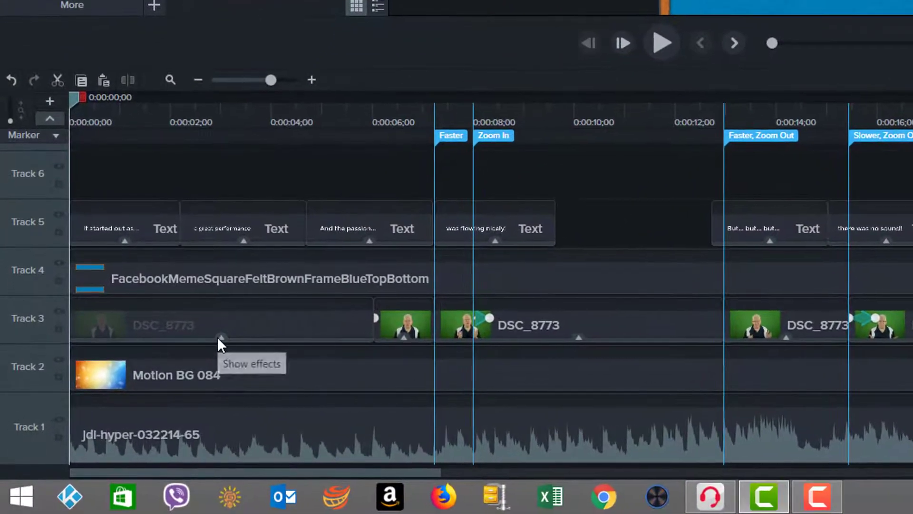
Expand the first DSC_8773 clip's effects: Color Adjustment, Remove a Color, Clip Speed 2.79x
click(220, 340)
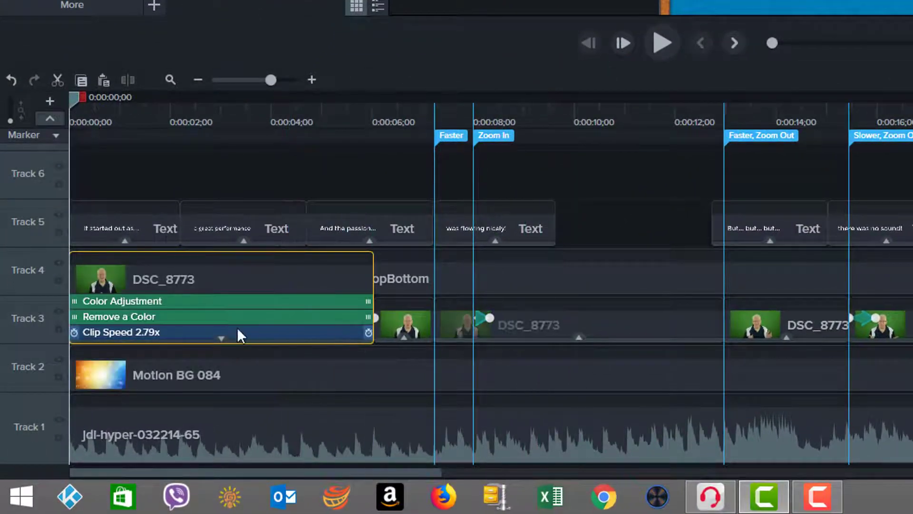
click(121, 332)
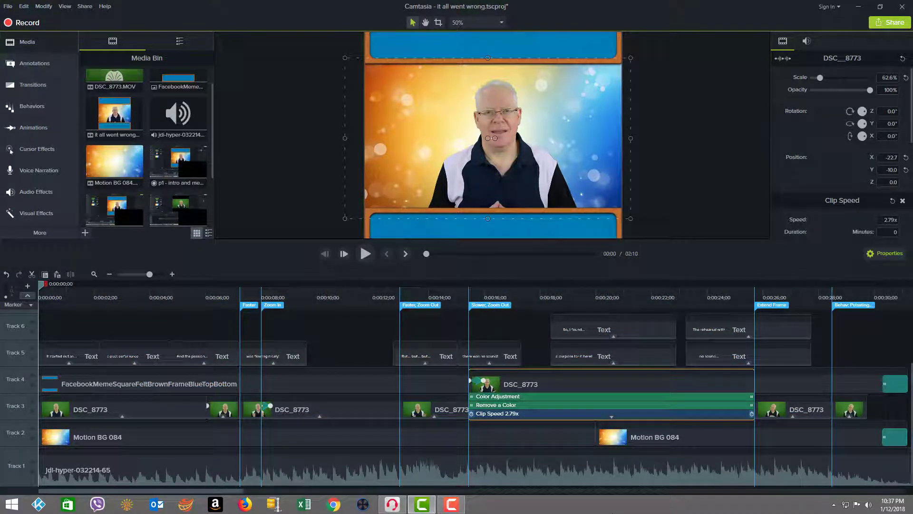
Show the Visual Effects library, collapse the 2.79x clip's effects, and preview the opening
click(355, 363)
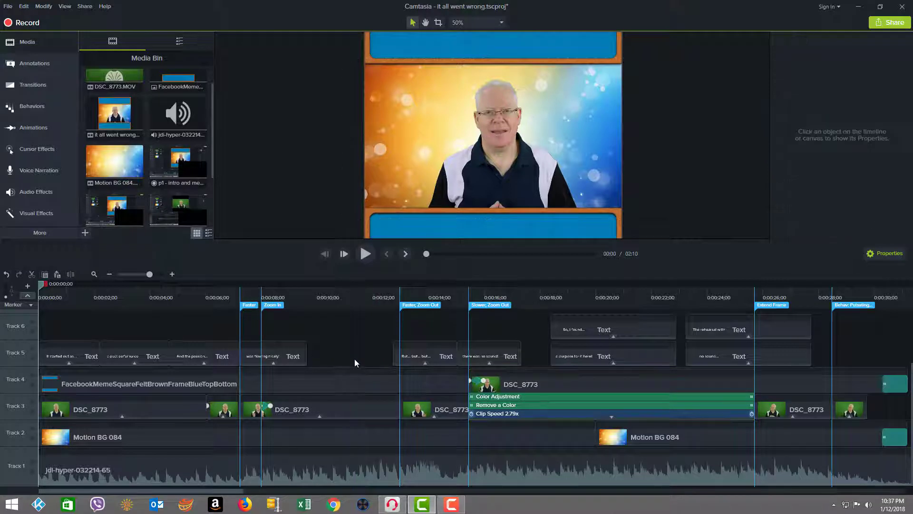
mouse_move(36, 149)
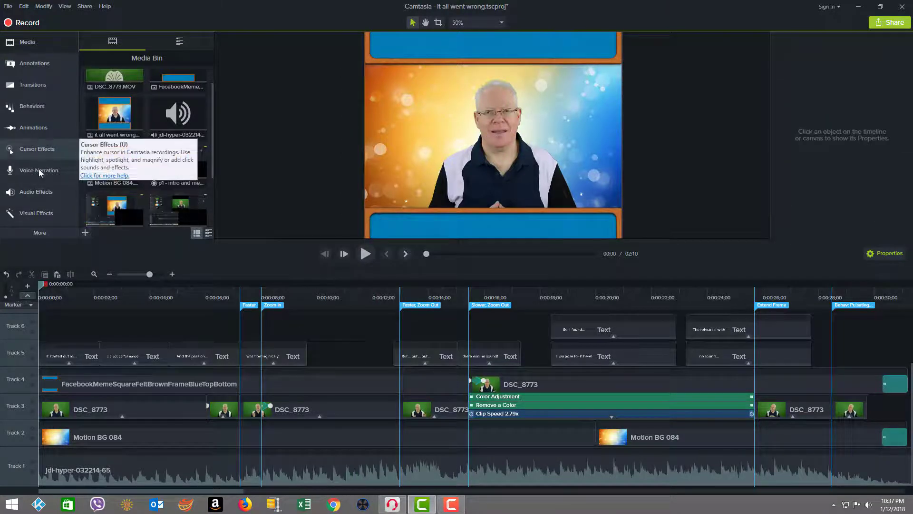
click(37, 213)
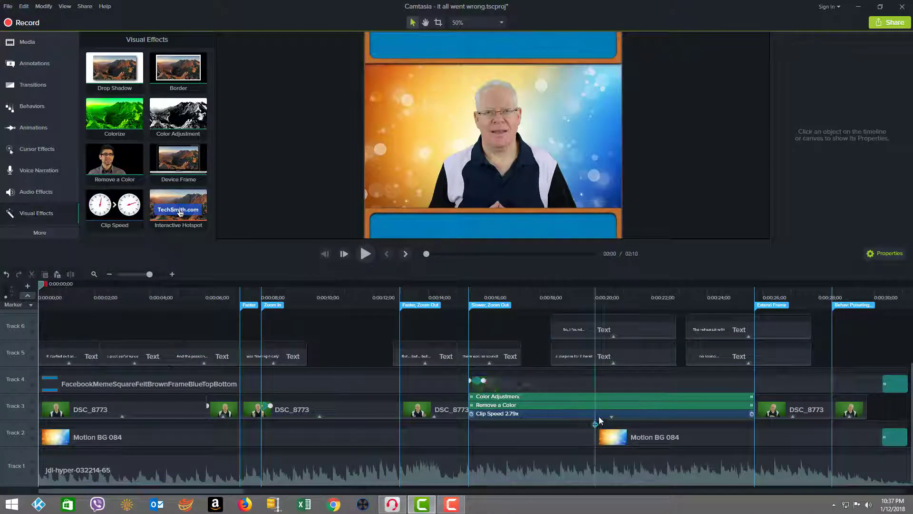
click(524, 409)
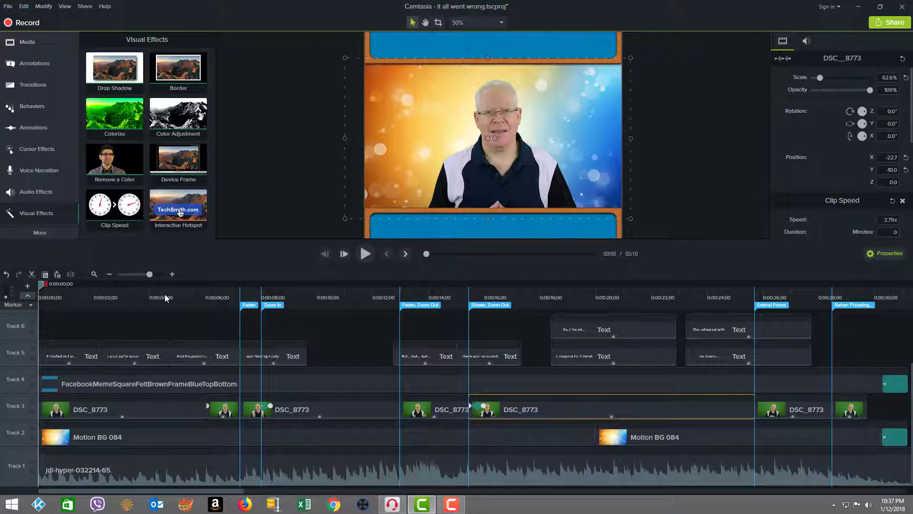
mouse_move(114, 207)
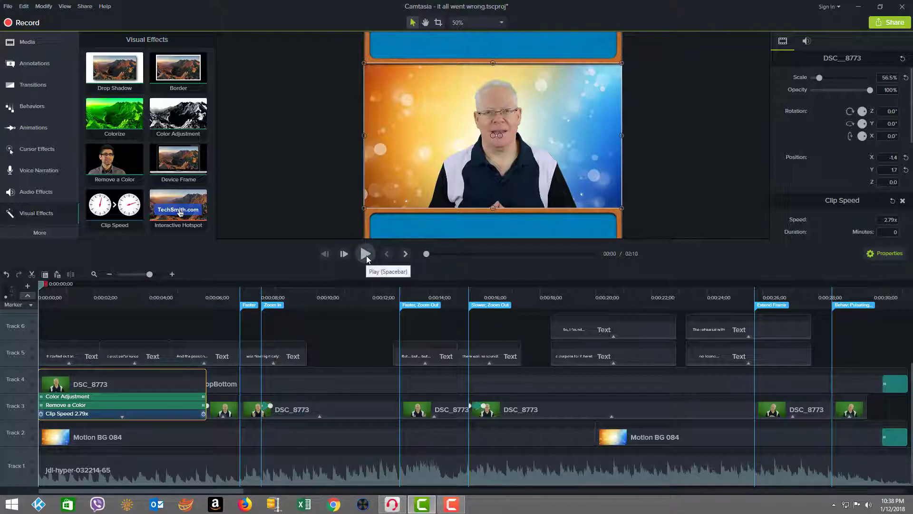
click(365, 254)
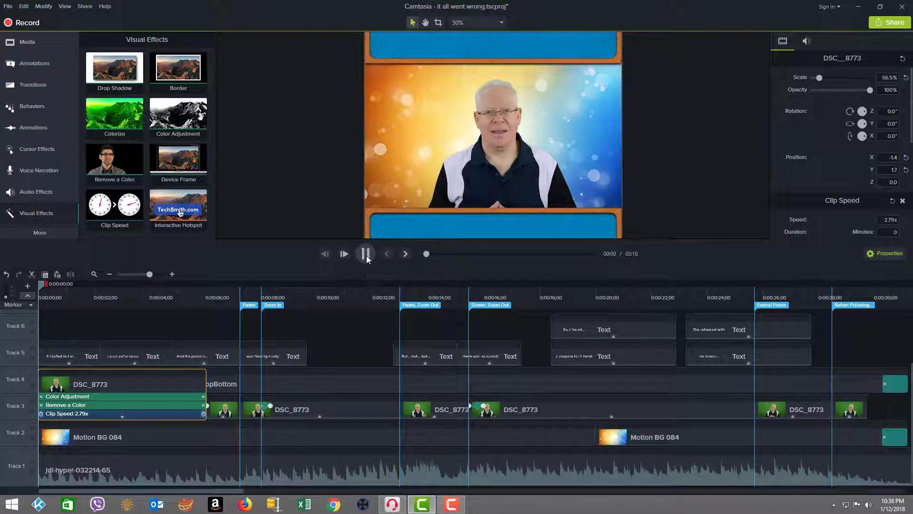
click(366, 253)
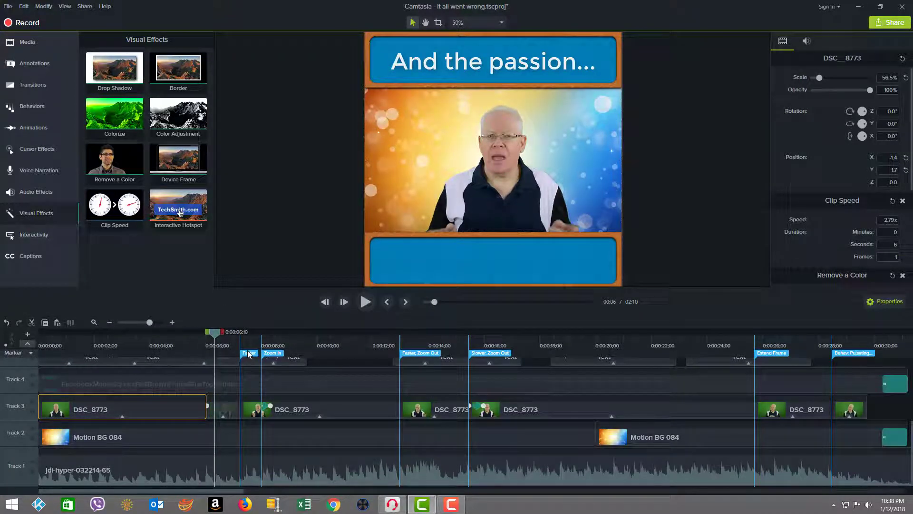
Reveal the Faster clip's 5.42x Clip Speed effect and preview that section
click(249, 353)
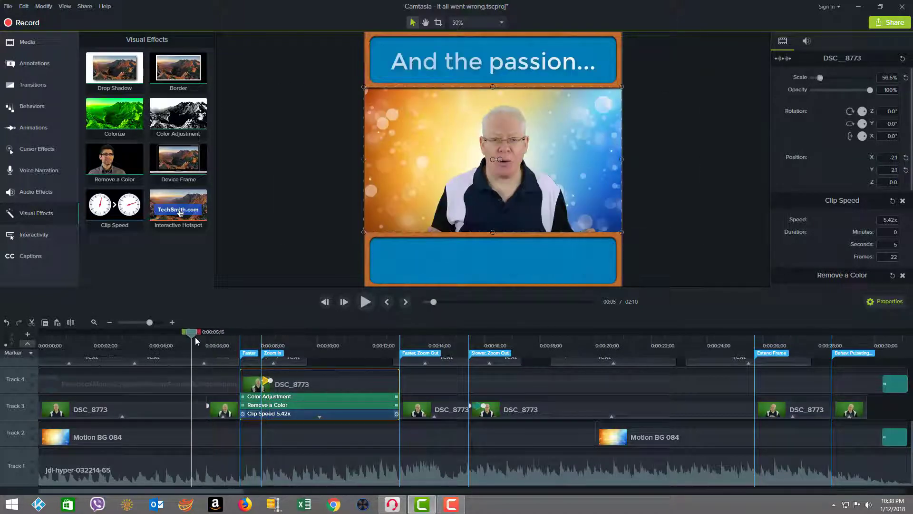
click(365, 301)
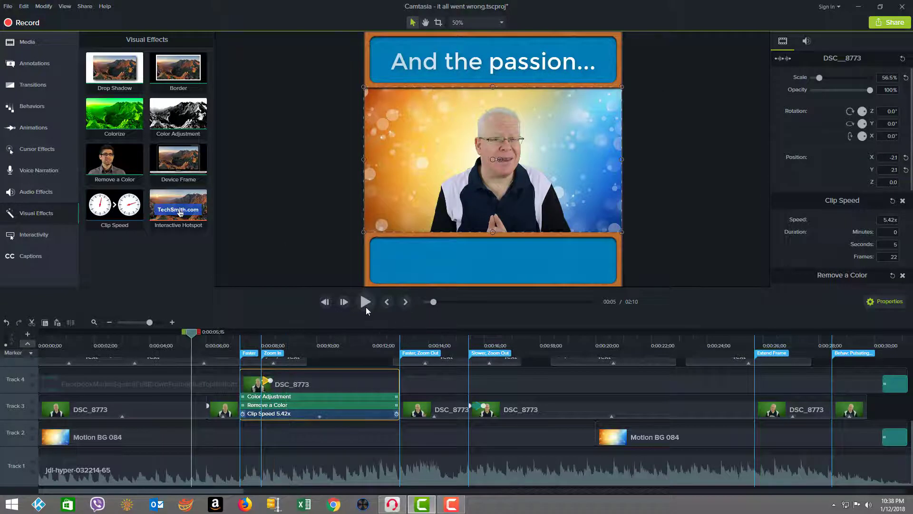
click(365, 301)
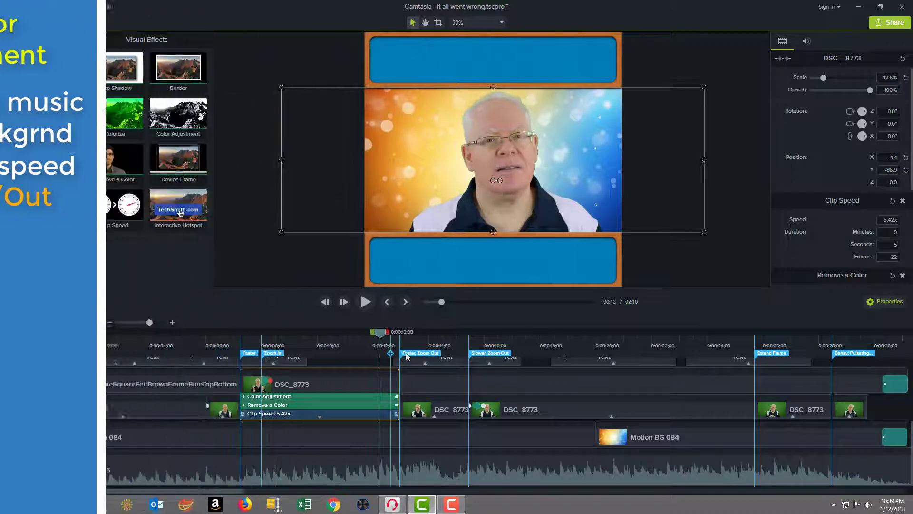
Reveal the Faster, Zoom Out clip's 11.35x speed and preview through the 'But... but... but...' callout
click(420, 353)
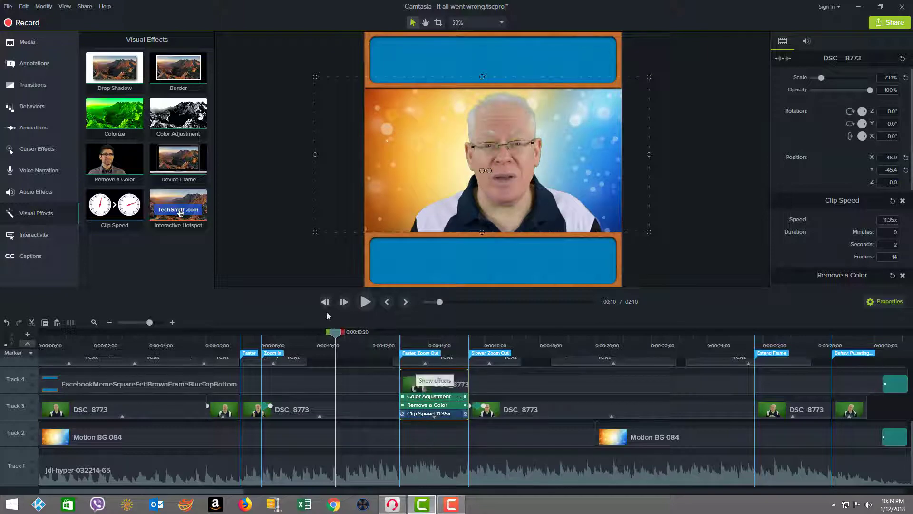
click(365, 301)
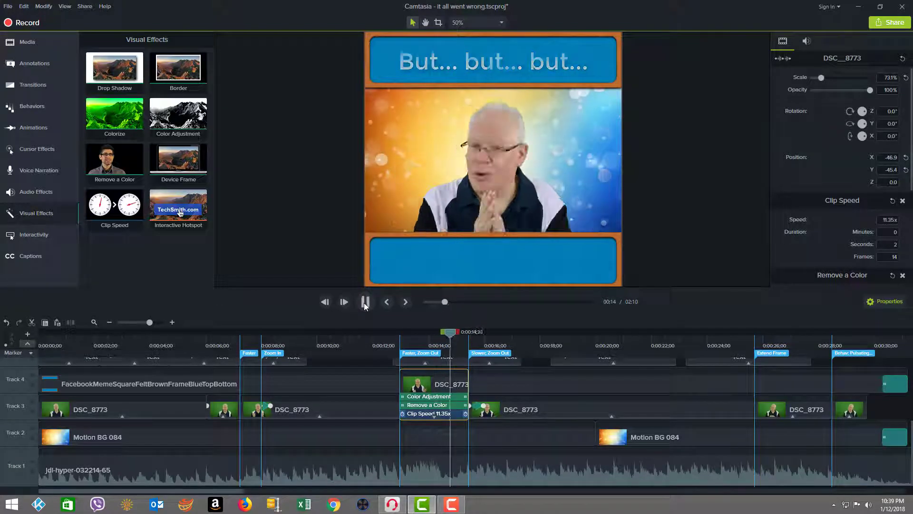
click(26, 42)
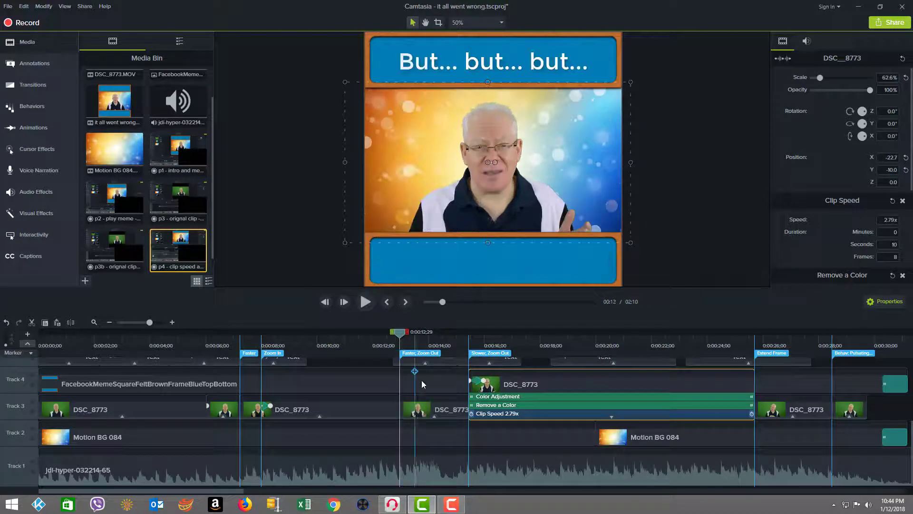
Select the Faster, Zoom Out clip, rewind before the zoom-out, and pause near 17 seconds
click(433, 409)
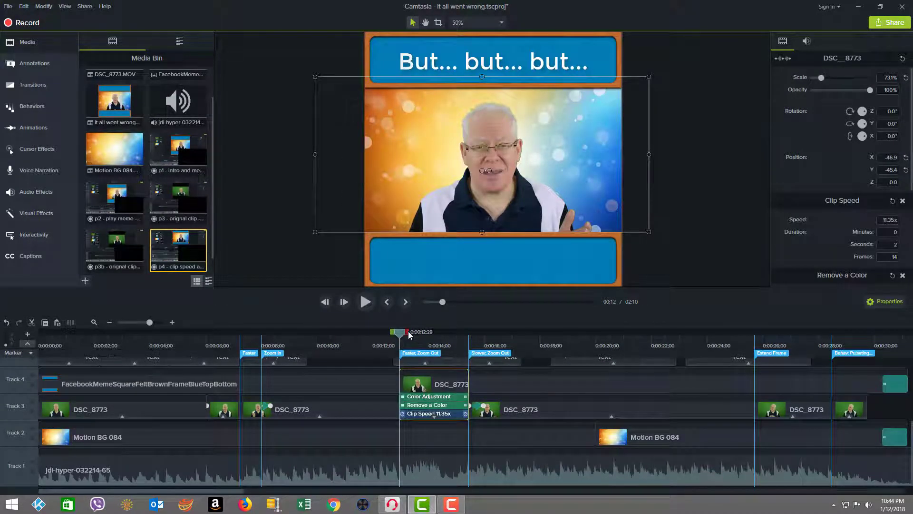
drag(398, 332, 458, 332)
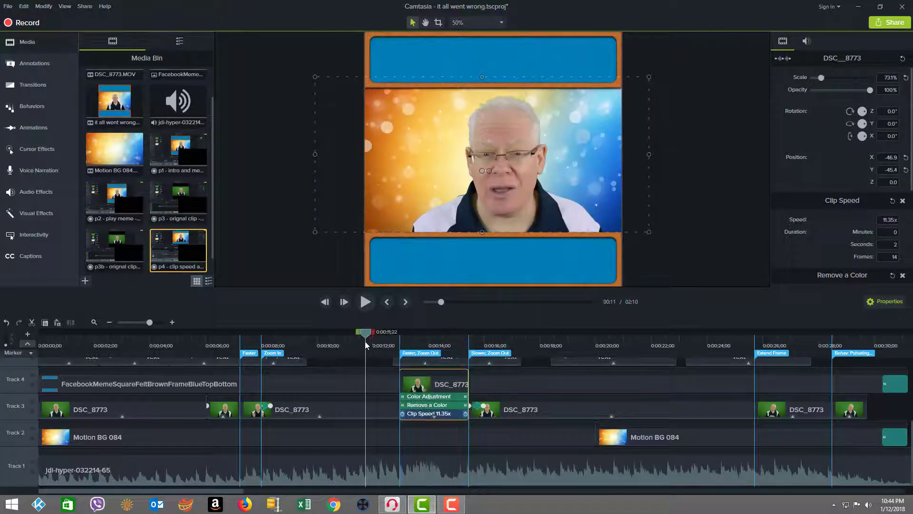
mouse_move(365, 301)
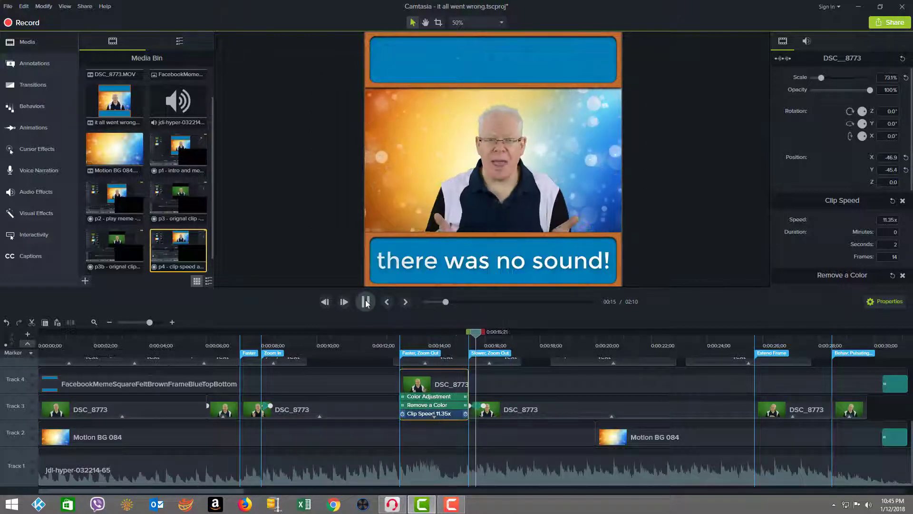
click(366, 301)
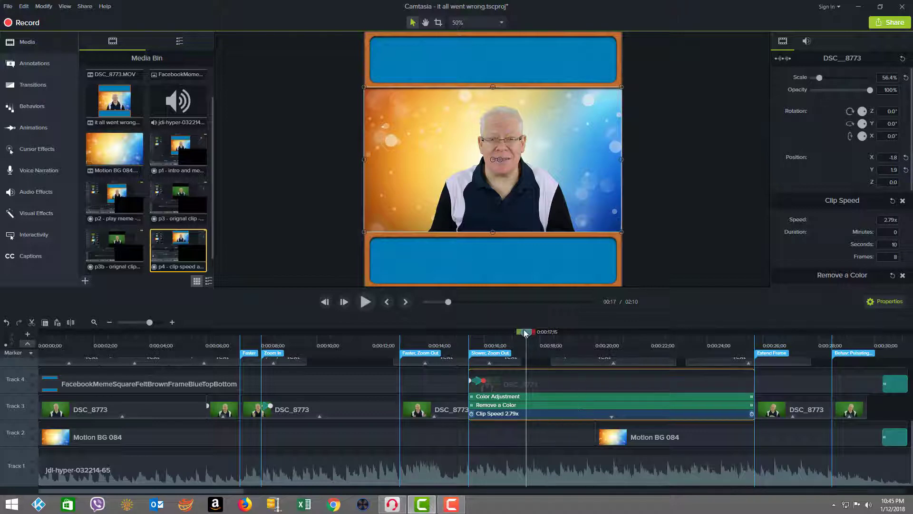
Scrub to about 22 seconds and view the Extend Frame marker's name and thumbnail
drag(524, 332, 655, 332)
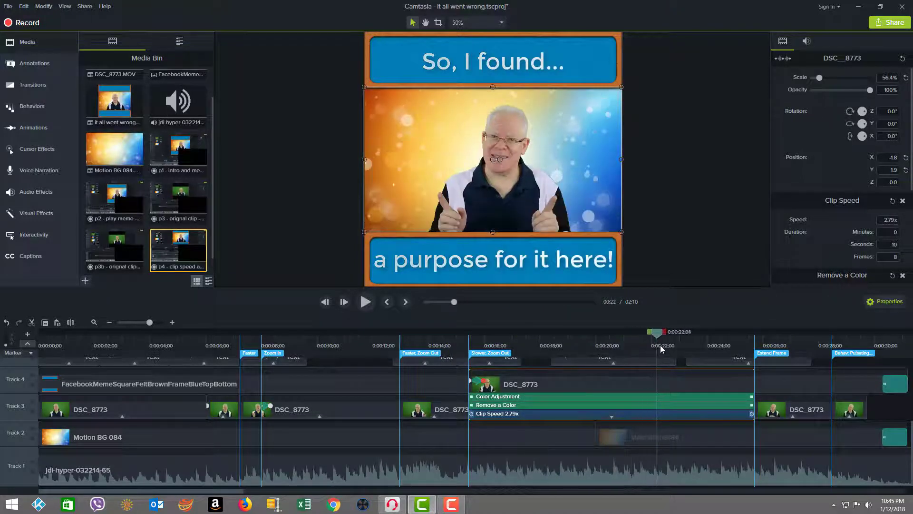
click(732, 332)
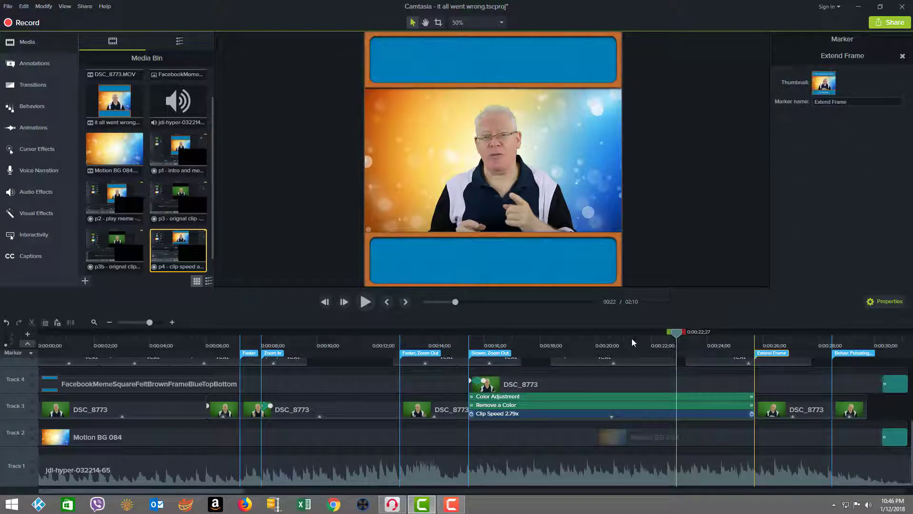
Open the Behav: Pulsating Grow marker near 28 seconds and preview the pulsating clip section
click(365, 302)
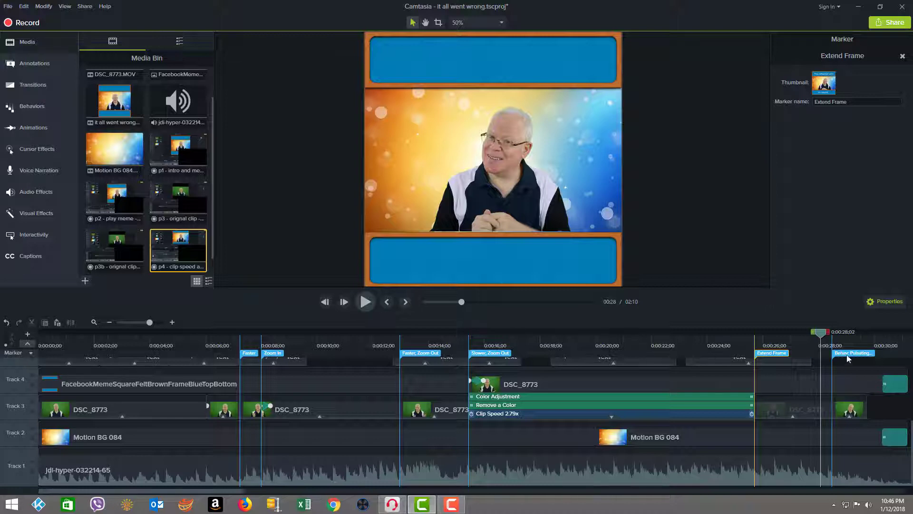
click(852, 353)
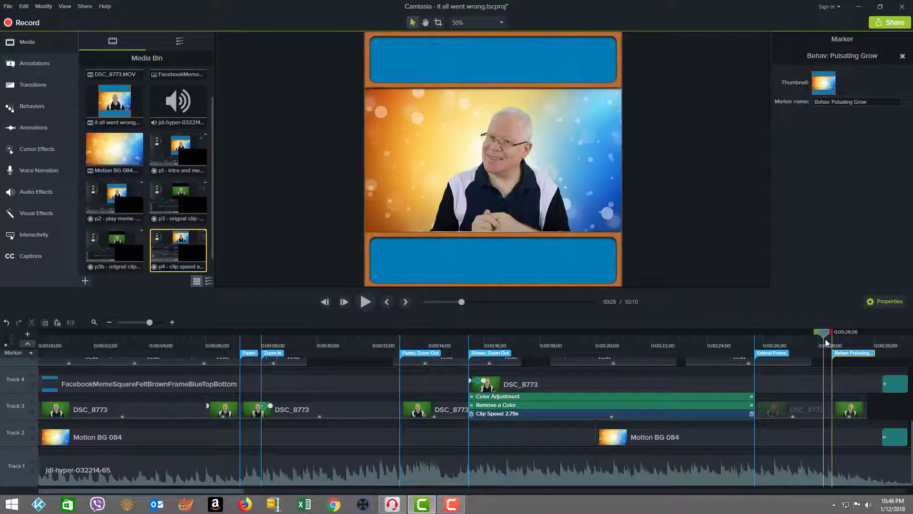
click(832, 340)
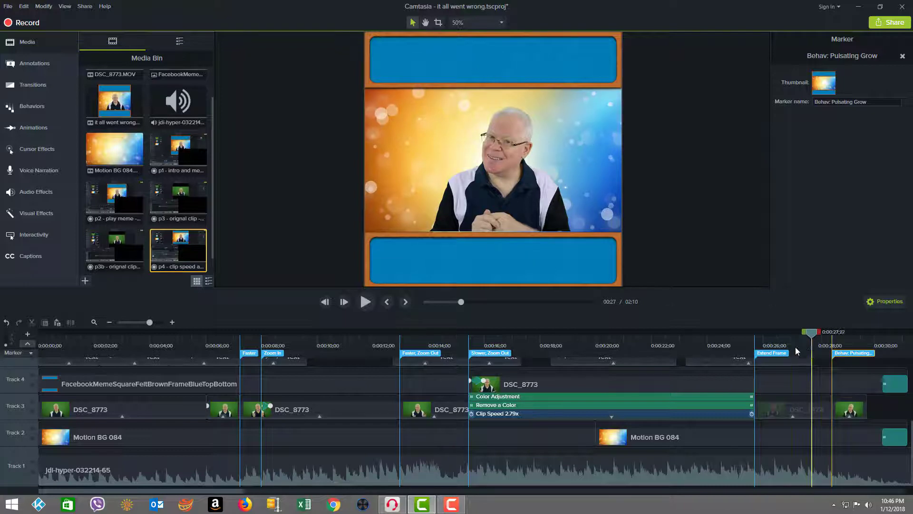
click(366, 301)
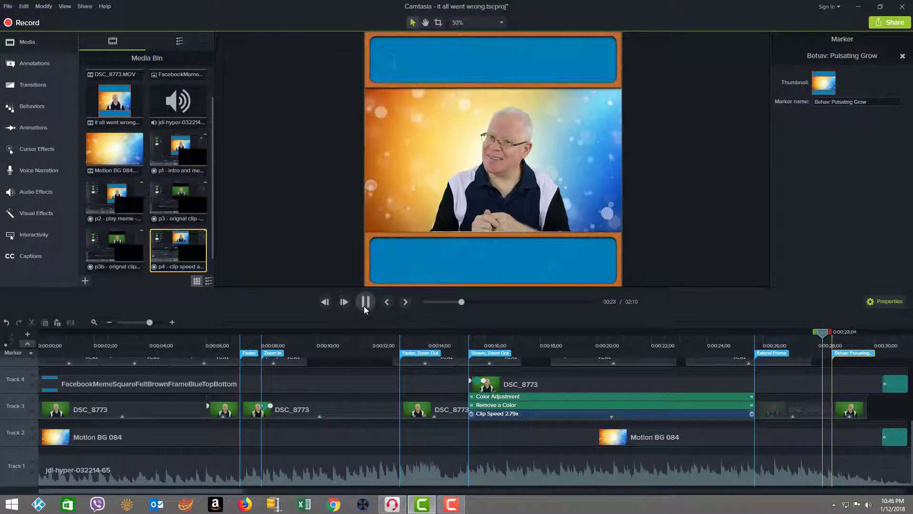
click(366, 301)
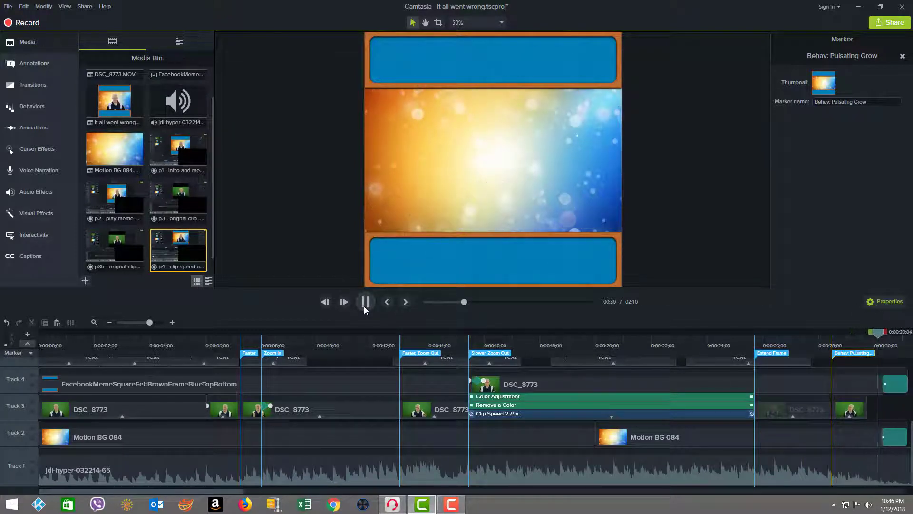
click(365, 301)
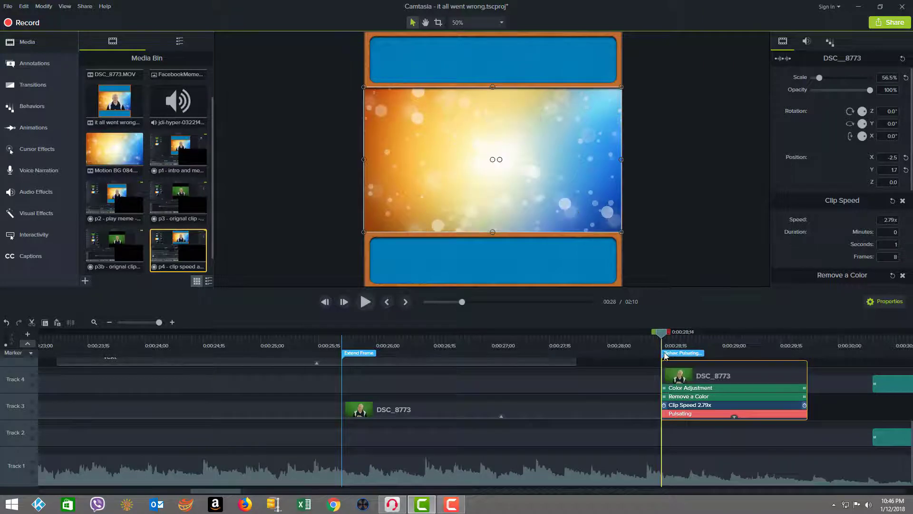
Show the Pulsating behavior's In settings: Grow style, Spring movement, tension 5.00
click(680, 414)
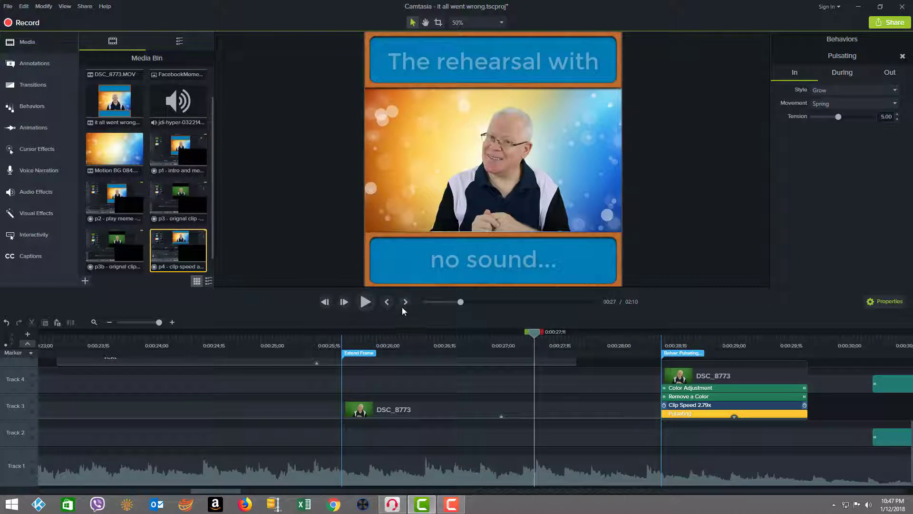
click(365, 301)
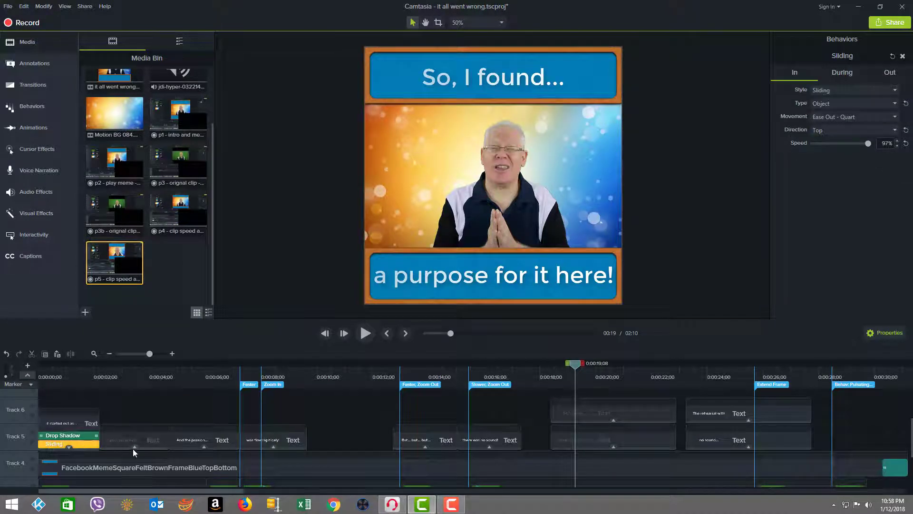
View the caption's Sliding behavior: linear Fade Out exit, then Bottom entry with Ease Out - Quart
click(854, 130)
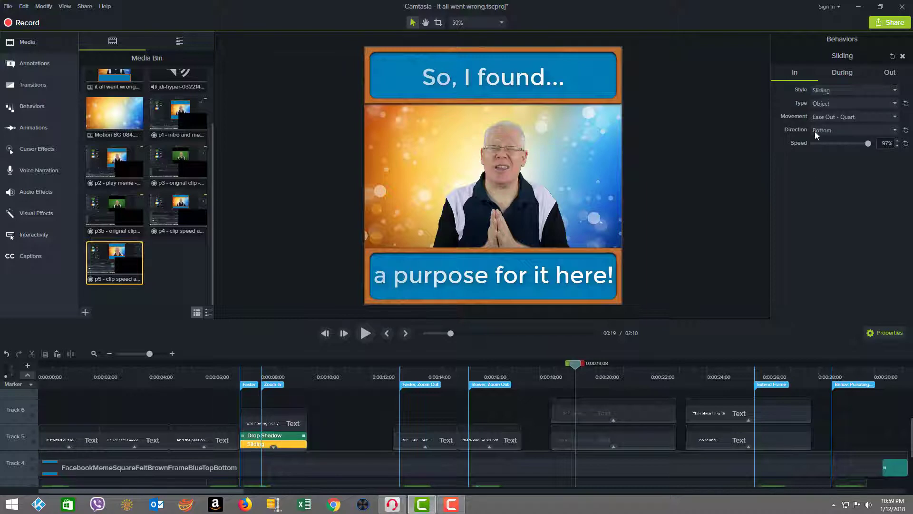
click(889, 73)
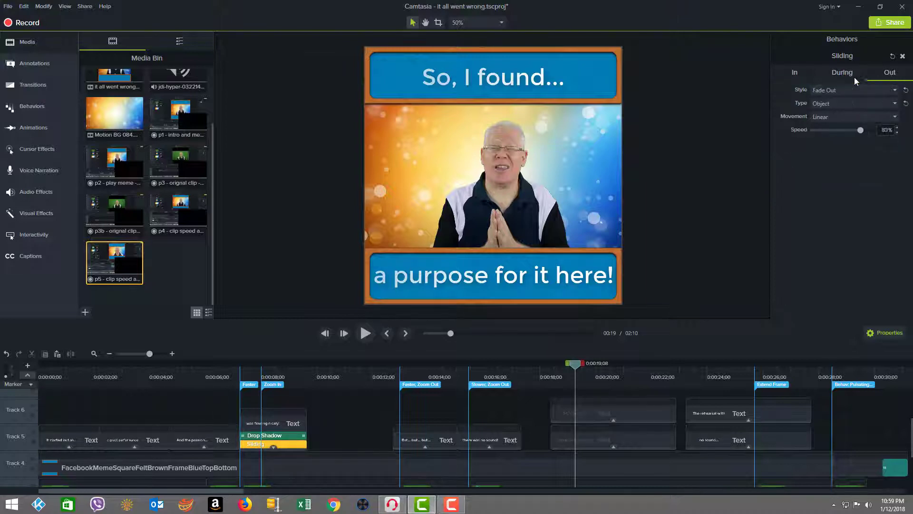
click(794, 72)
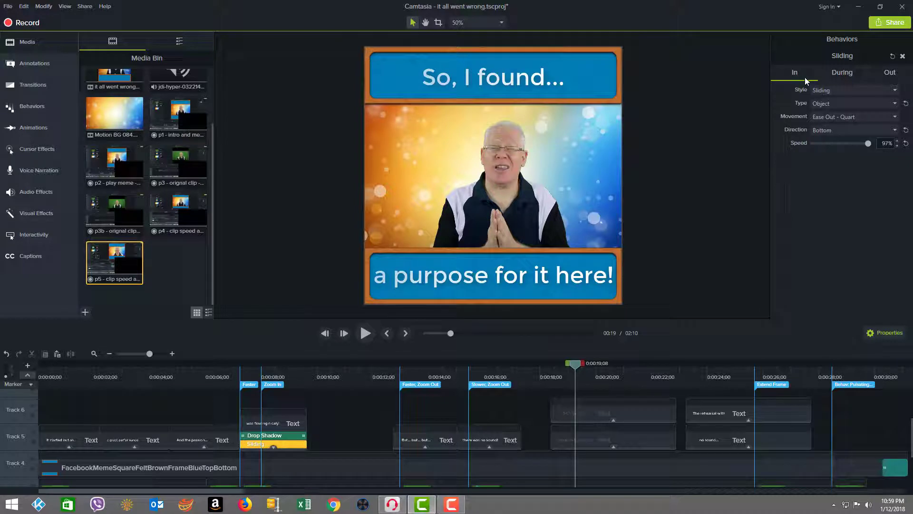
mouse_move(748, 103)
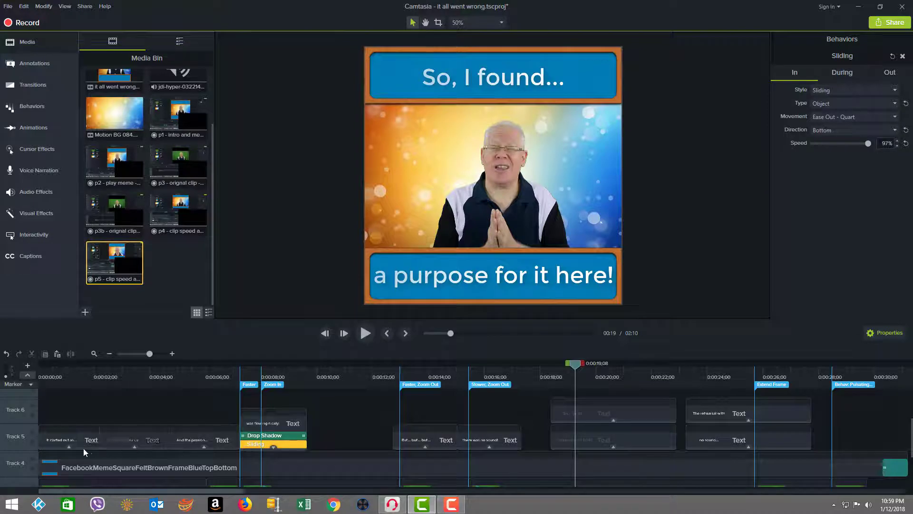
Select the opening caption's top-entry Sliding behavior and scrub the preview back to the start
click(69, 429)
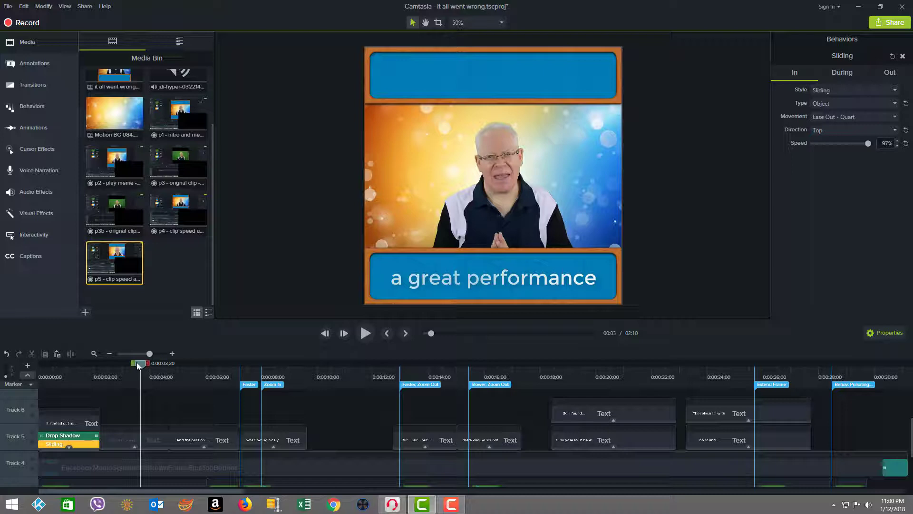
drag(140, 363, 136, 363)
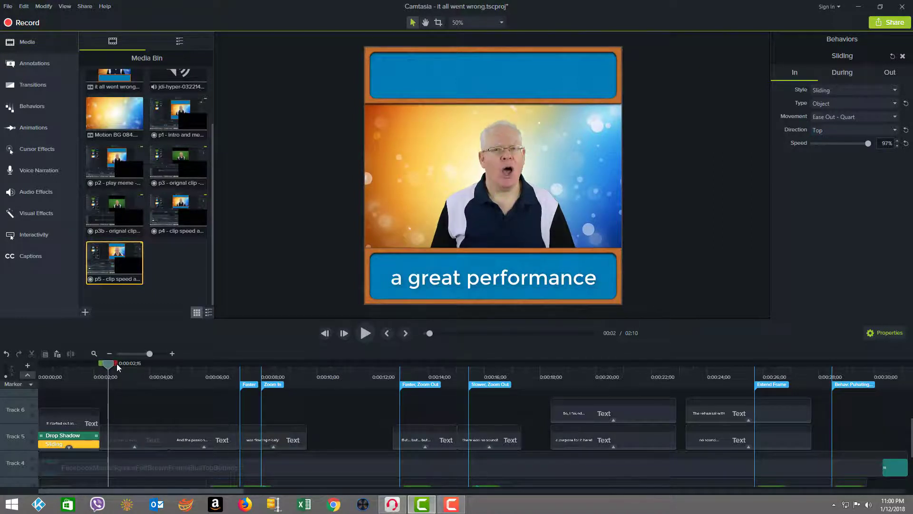
click(418, 362)
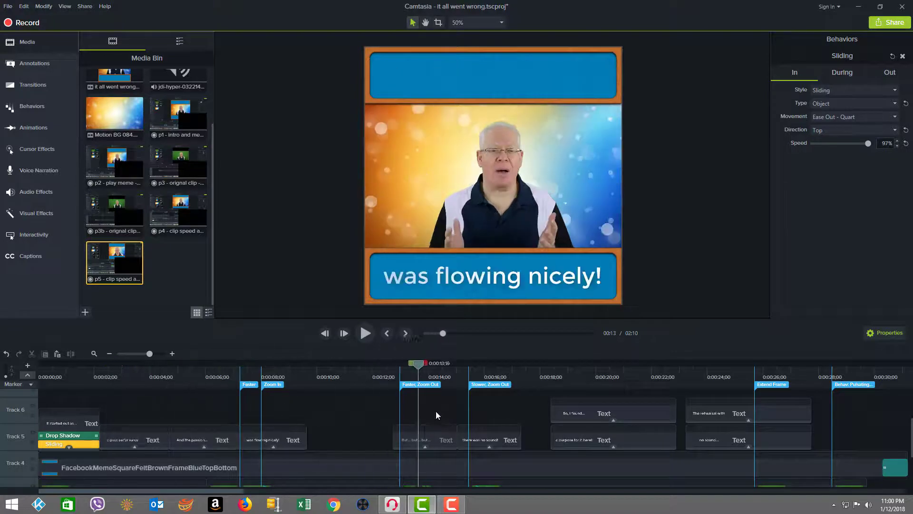
click(291, 363)
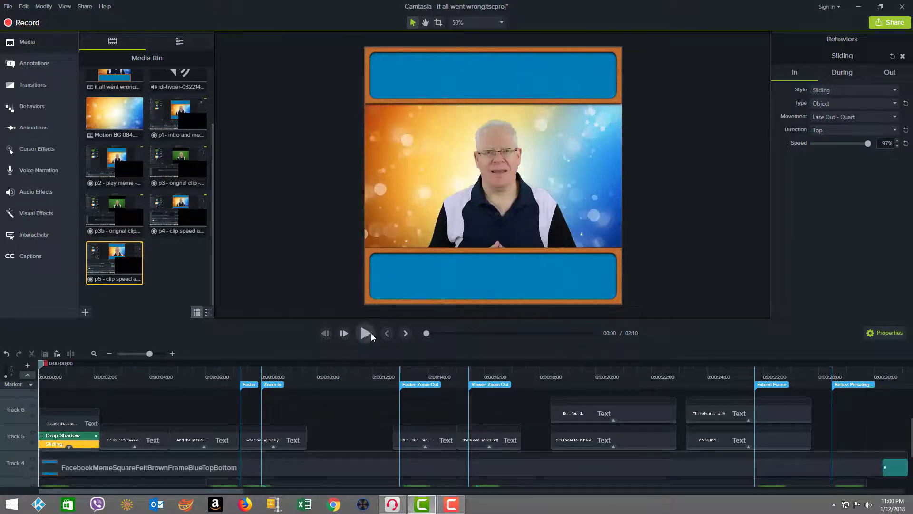
mouse_move(366, 333)
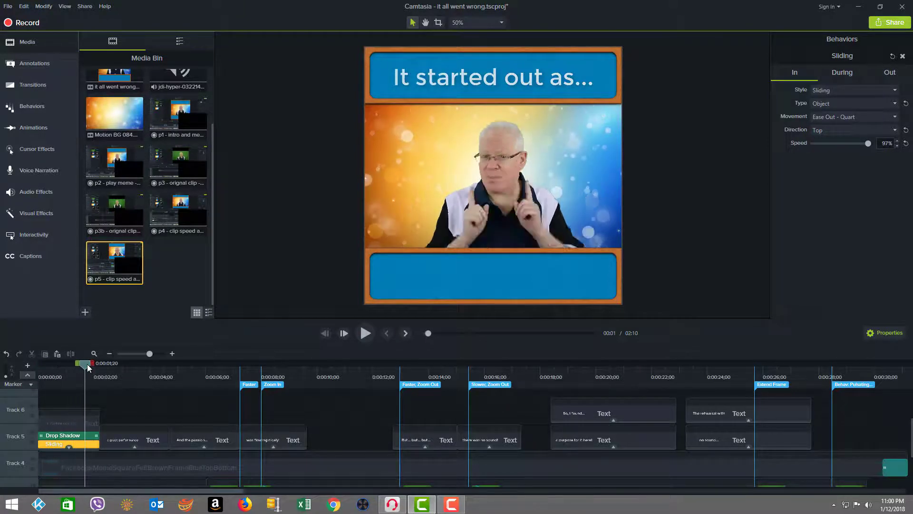
drag(85, 363, 50, 363)
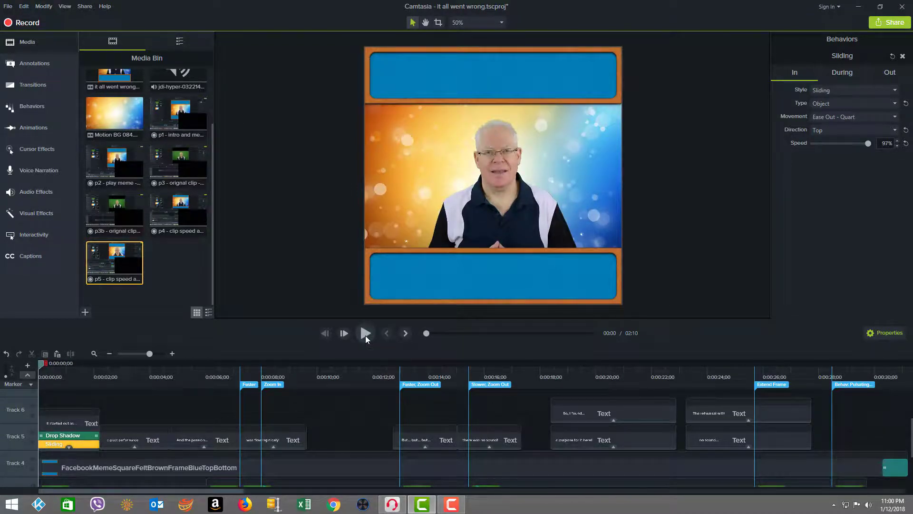
click(365, 332)
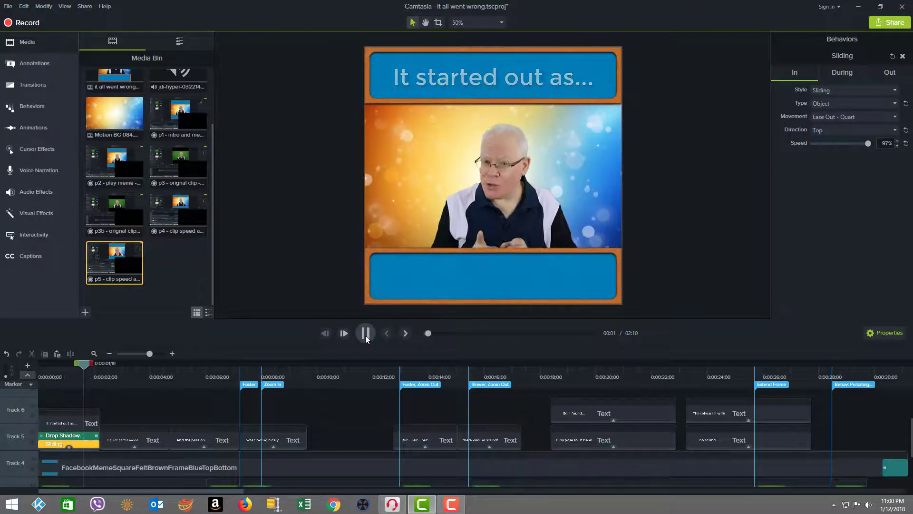